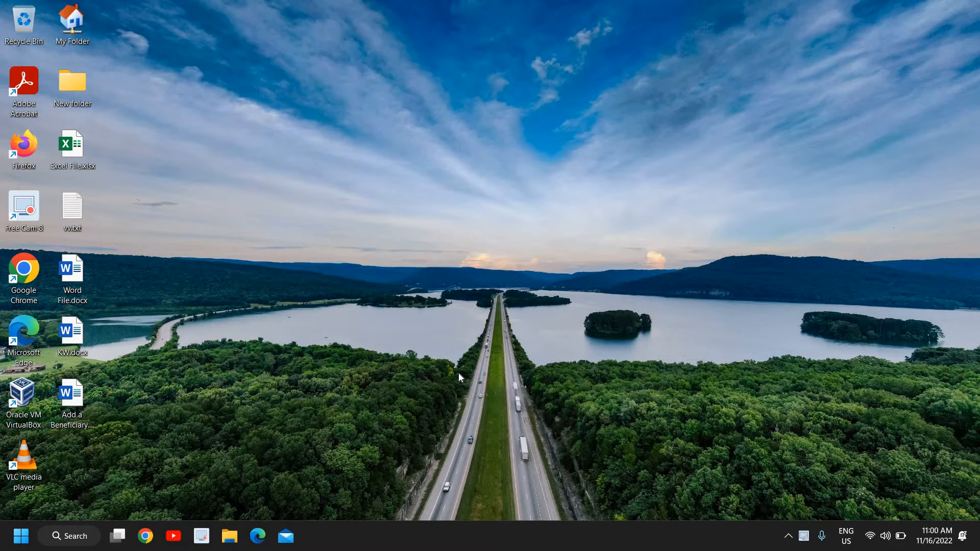
mouse_move(257, 536)
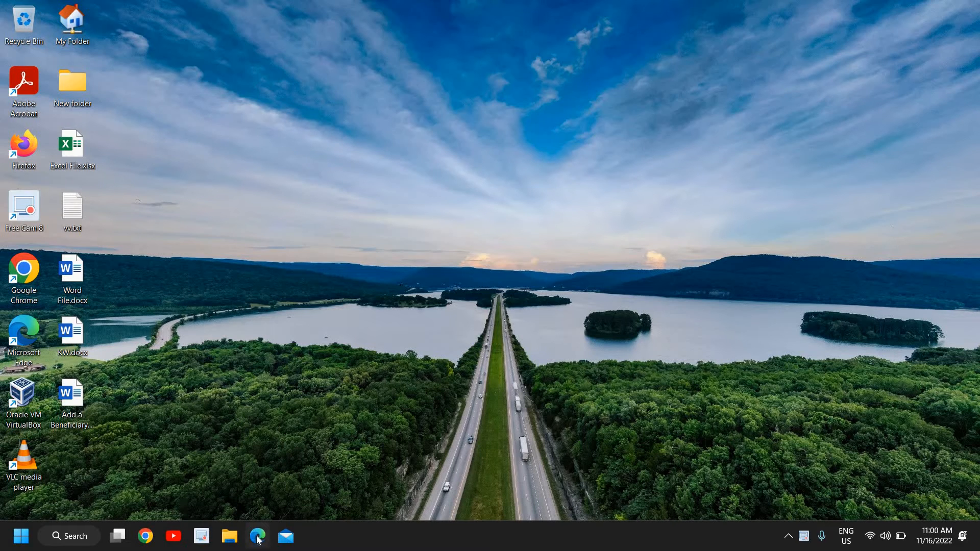
Launch Microsoft Edge from the taskbar and maximize its window.
left_click(257, 535)
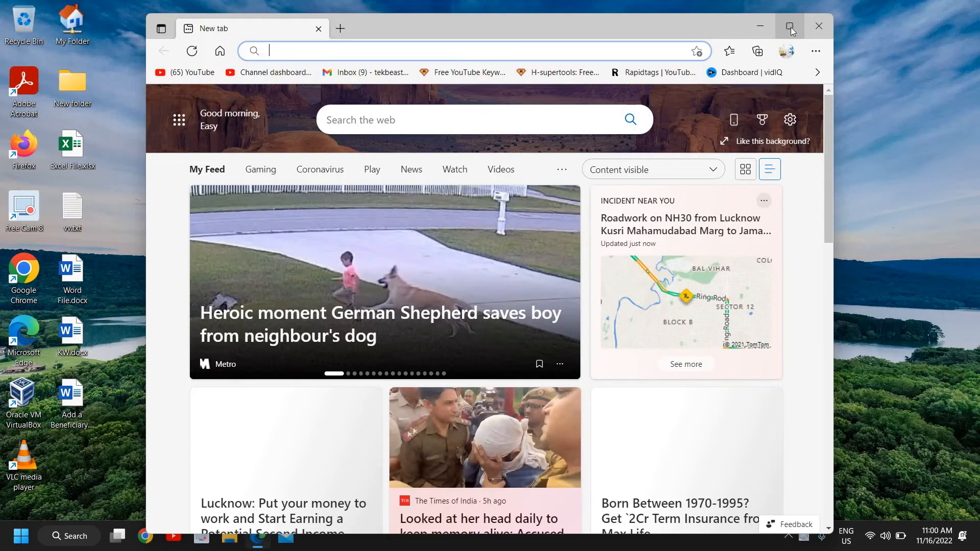
left_click(790, 26)
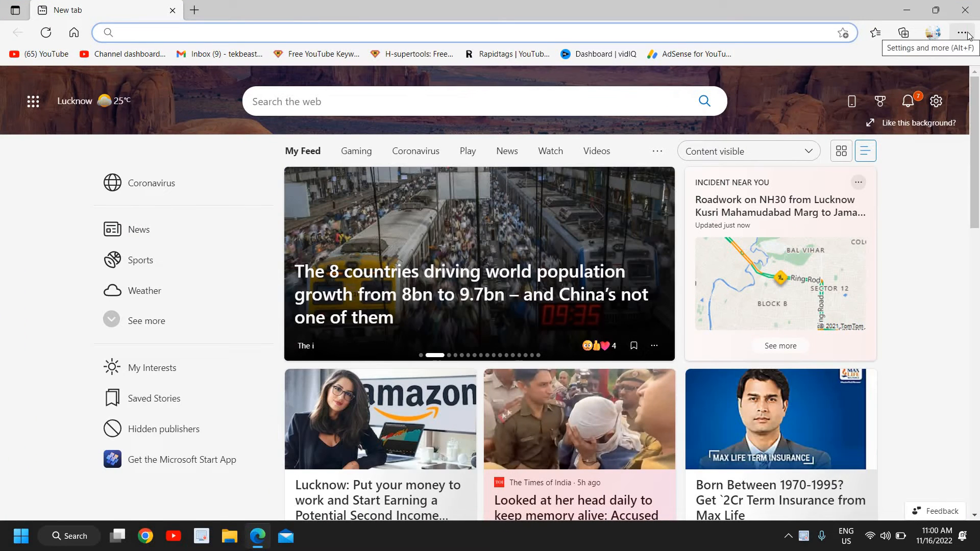
Open Edge Settings from the 'Settings and more' menu.
left_click(963, 32)
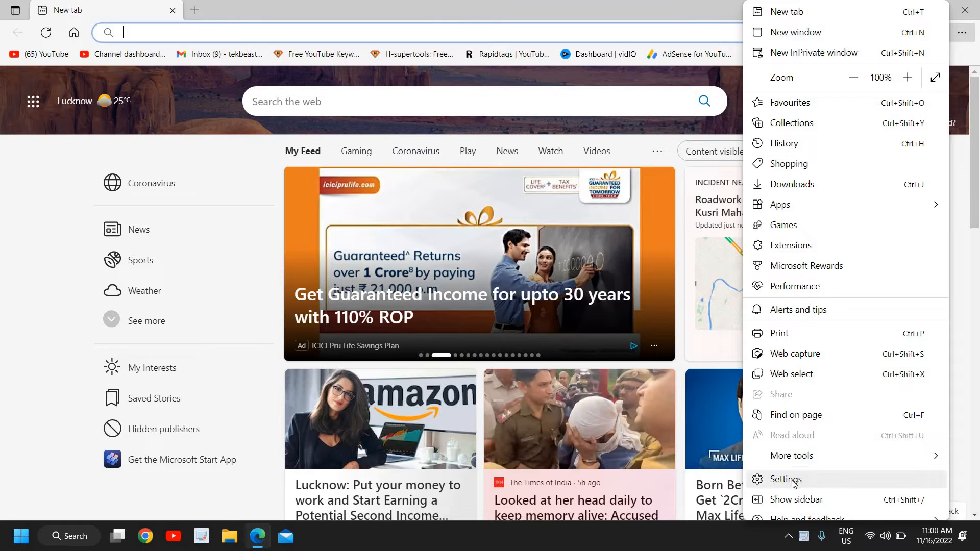
left_click(785, 479)
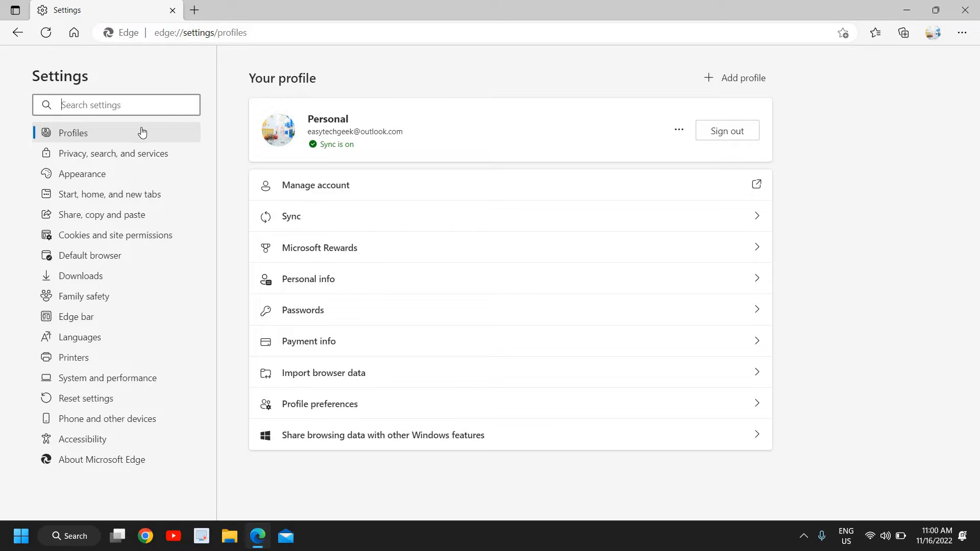
mouse_move(75, 128)
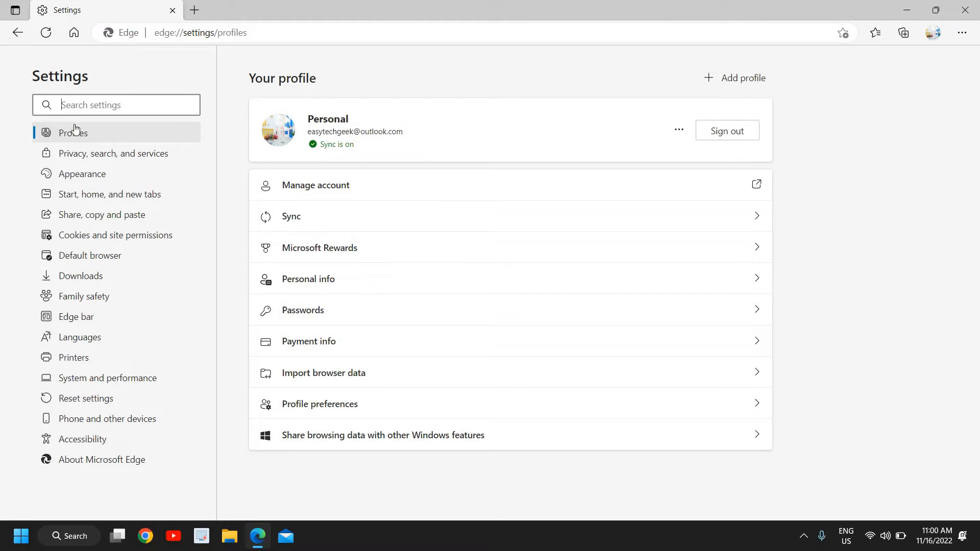
mouse_move(358, 461)
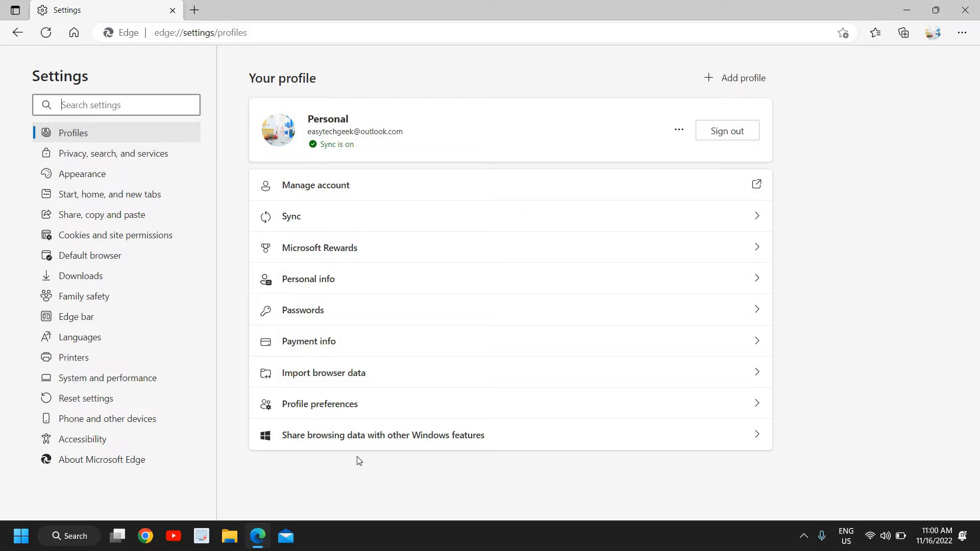
Go to the Reset settings section in the Settings sidebar.
left_click(86, 398)
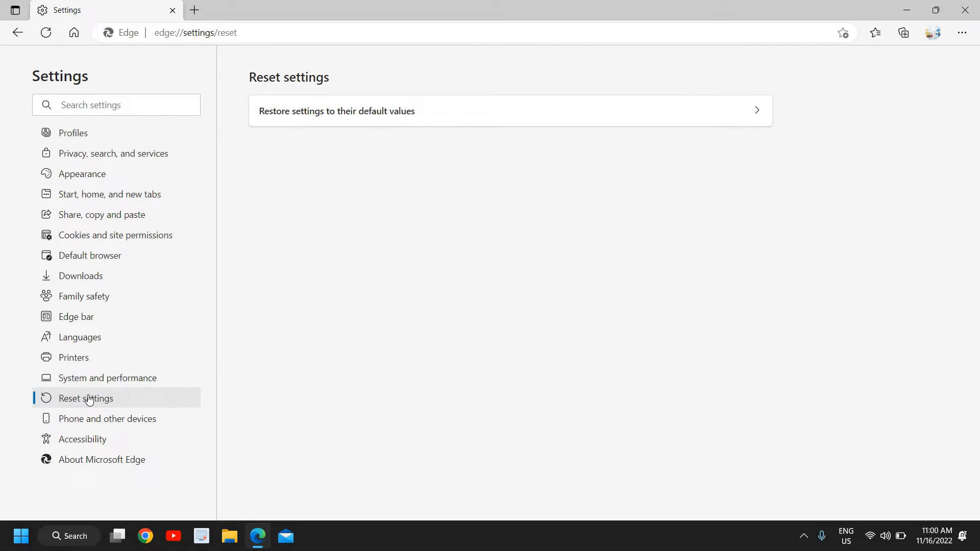
mouse_move(493, 224)
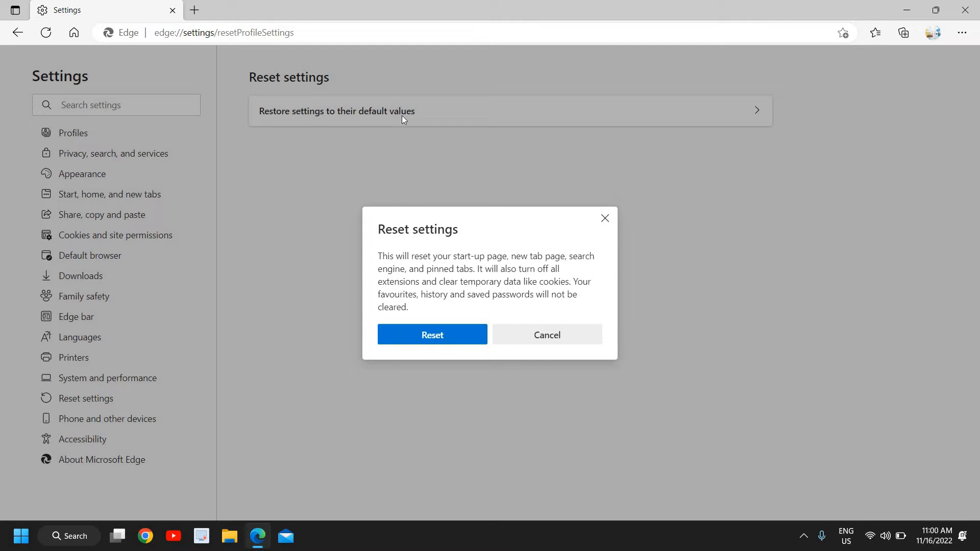
mouse_move(423, 265)
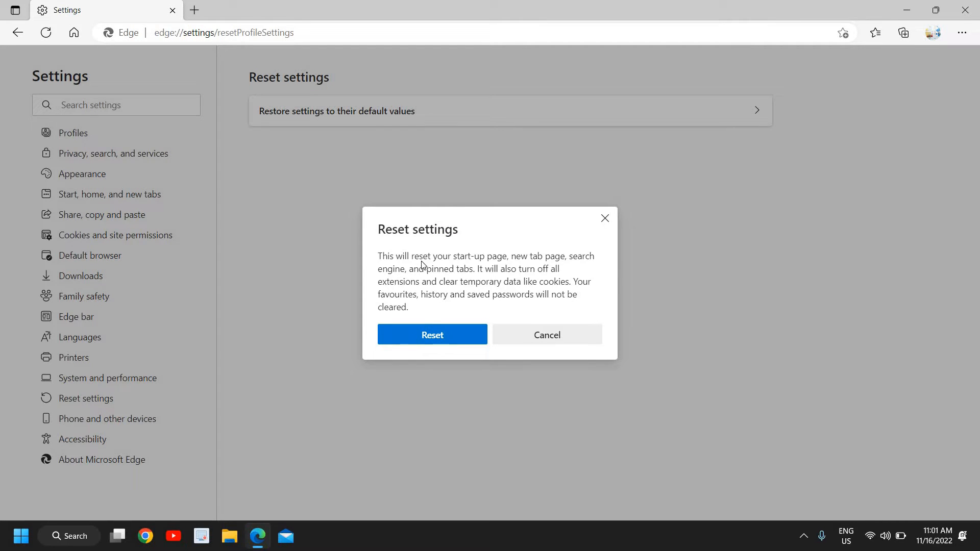
mouse_move(547, 261)
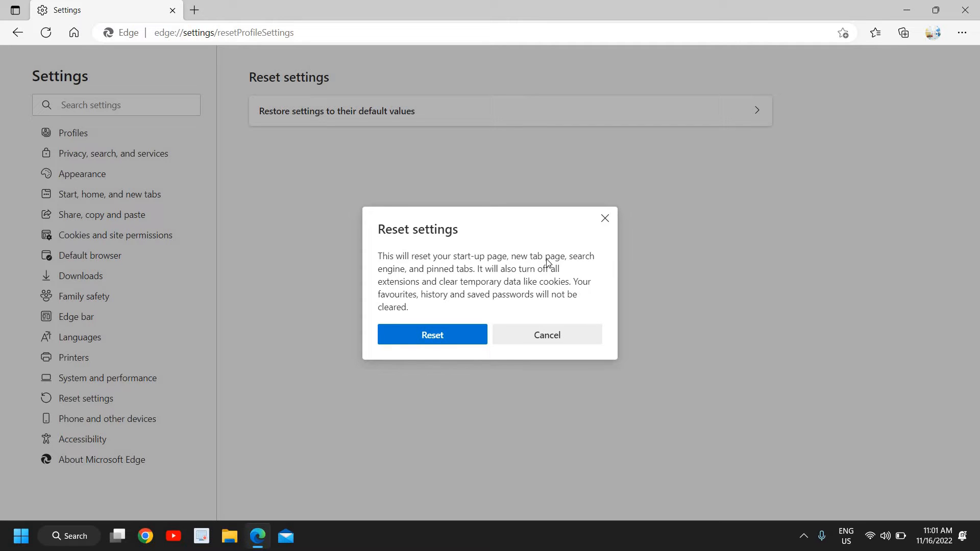
mouse_move(458, 278)
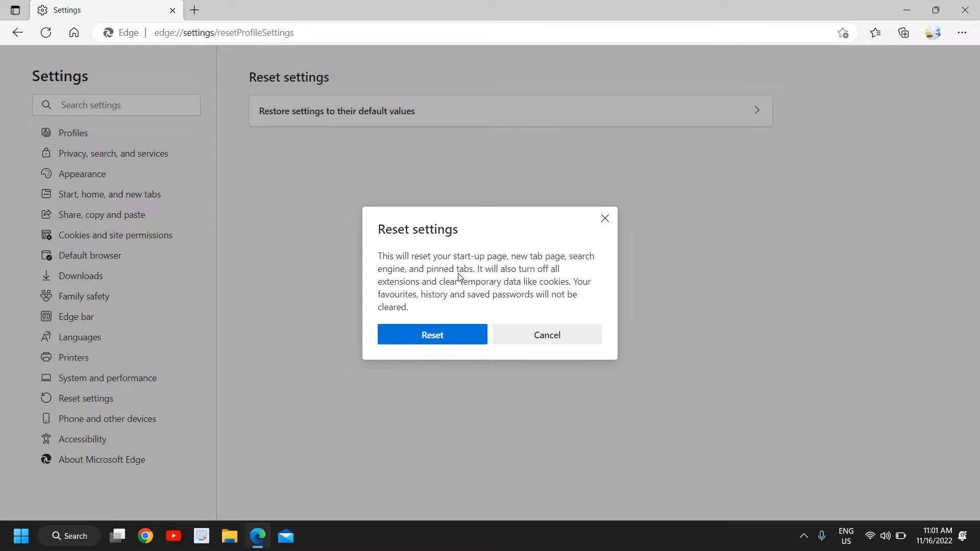
mouse_move(565, 278)
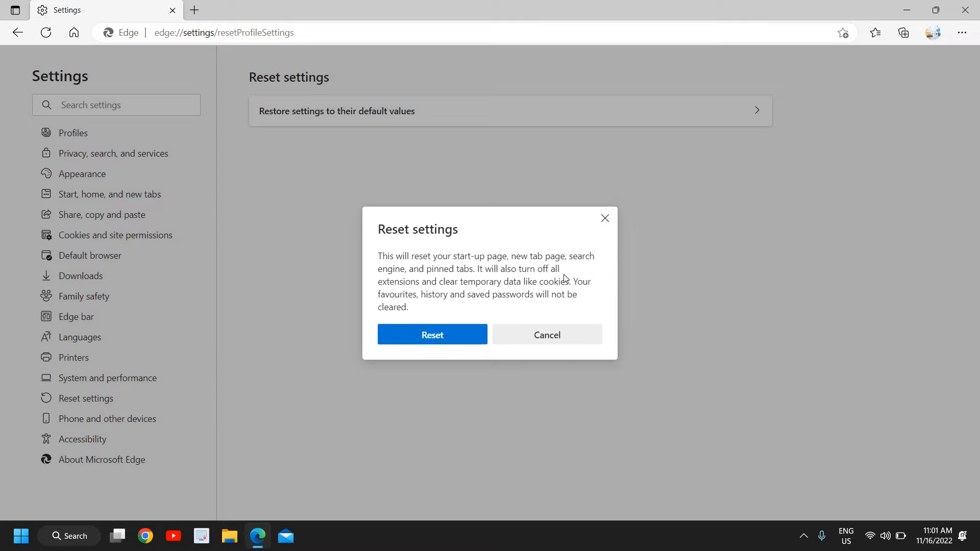
mouse_move(515, 290)
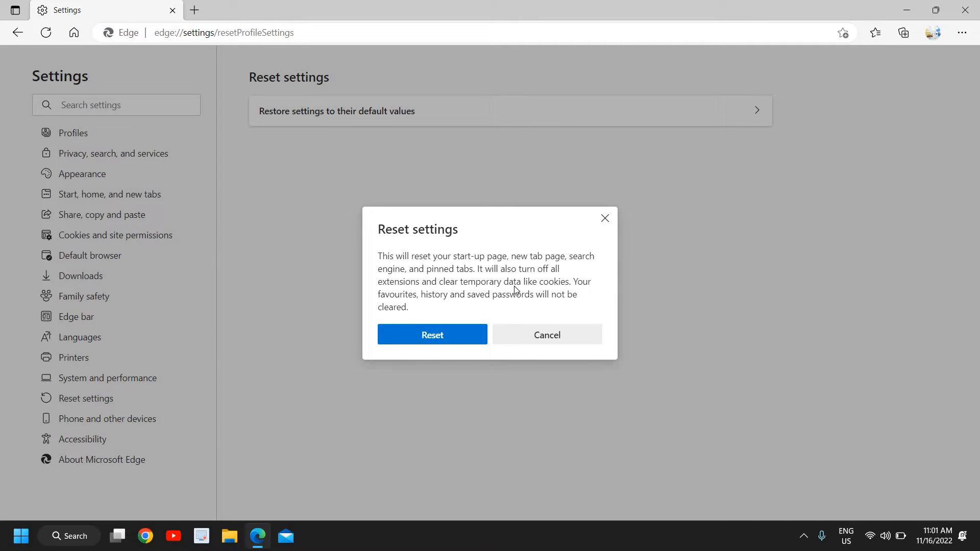
mouse_move(426, 304)
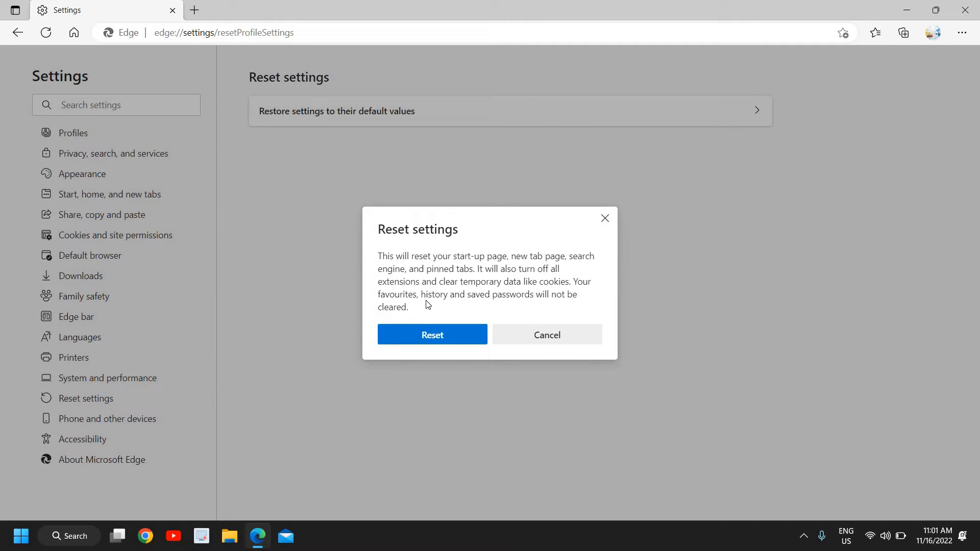
mouse_move(484, 302)
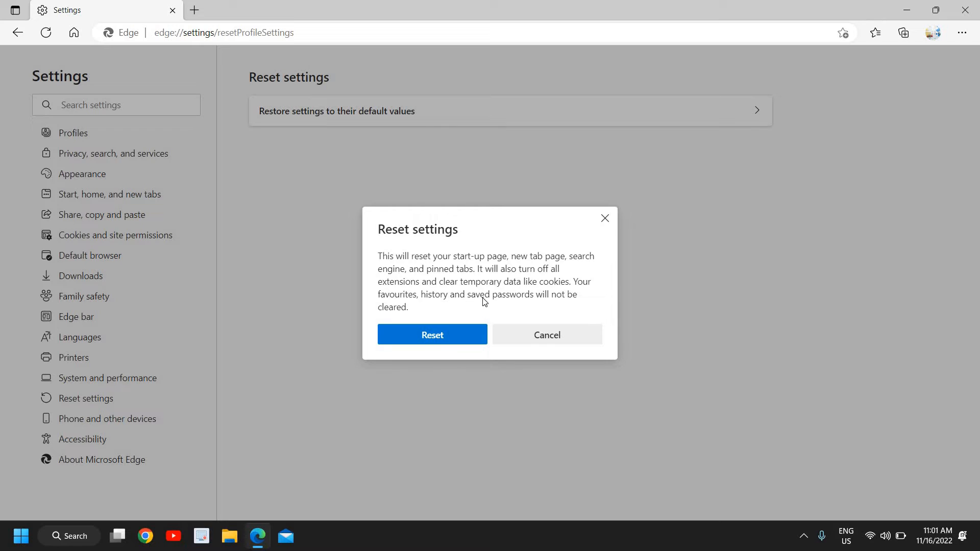
mouse_move(566, 300)
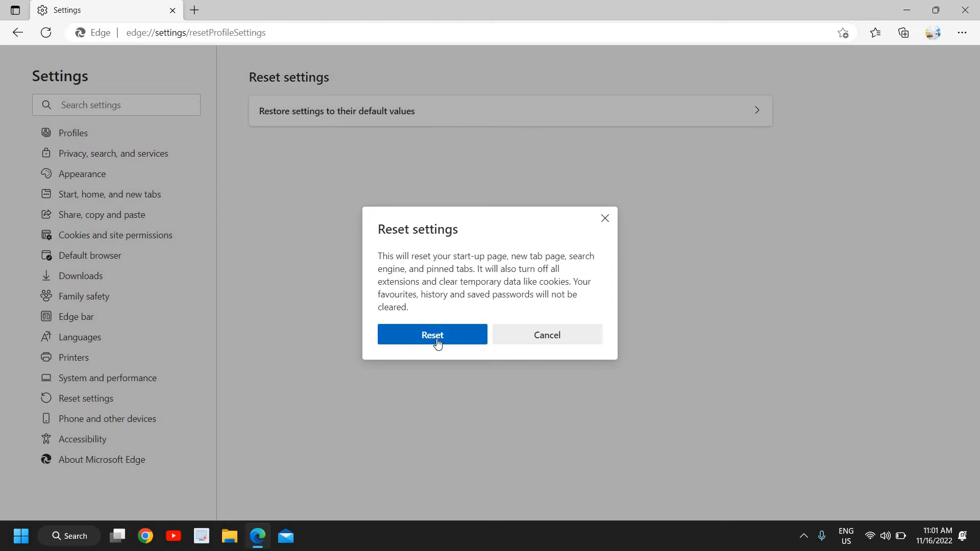
Confirm Reset to restore default settings, then close Edge.
left_click(432, 334)
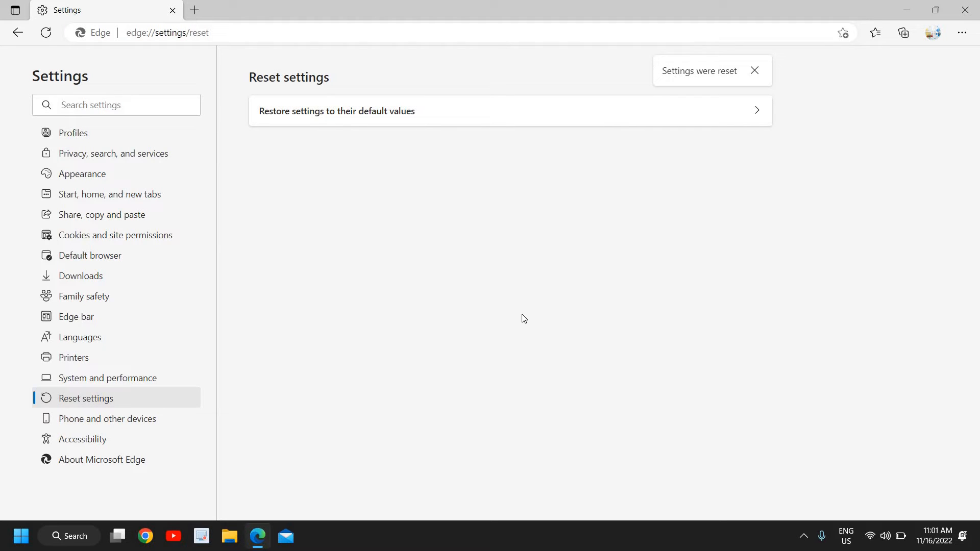
mouse_move(459, 172)
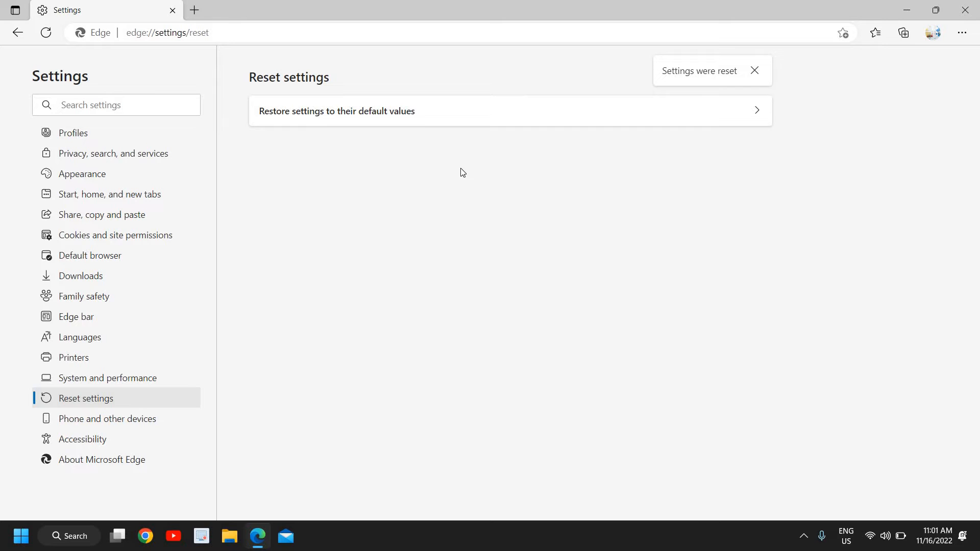
mouse_move(968, 12)
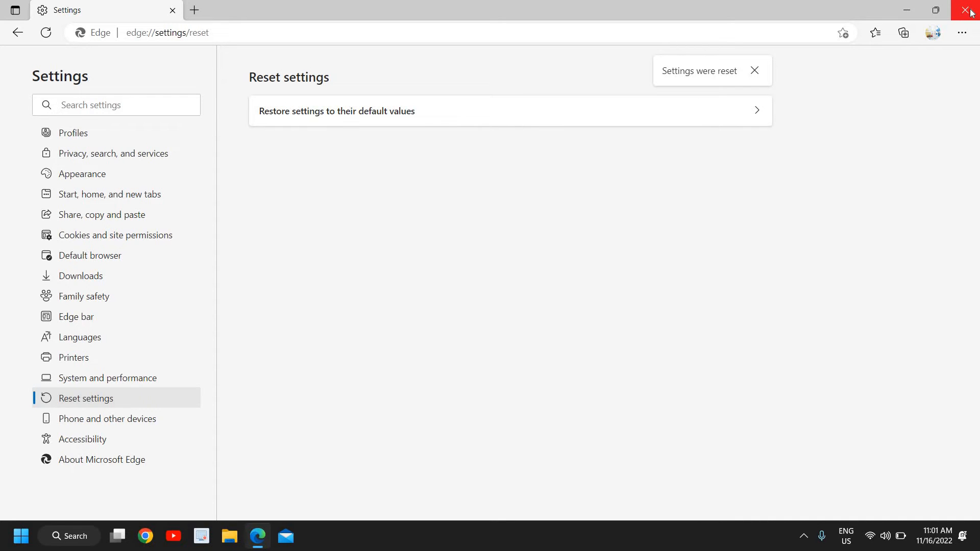
left_click(971, 11)
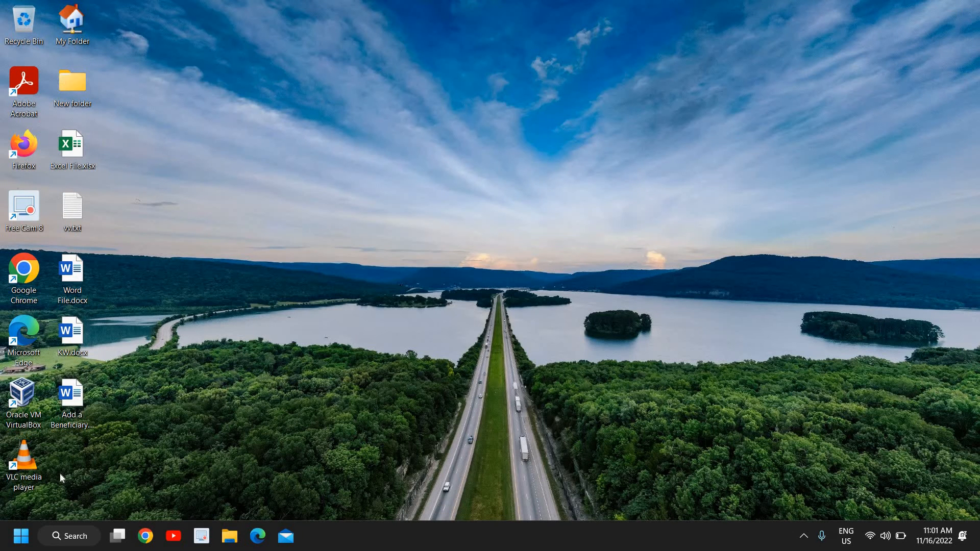
mouse_move(12, 535)
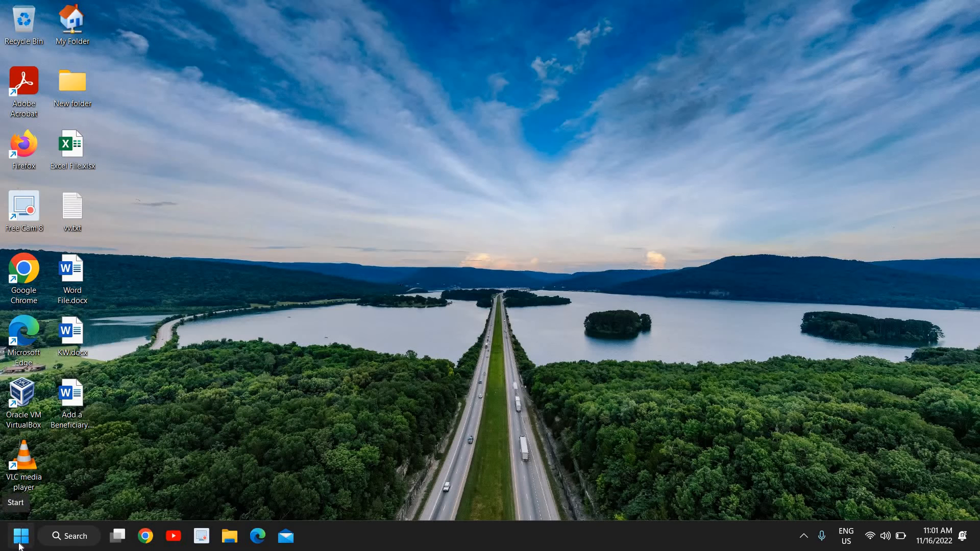
Run APPWIZ.CPL from the Run box history to open Programs and Features.
right_click(14, 535)
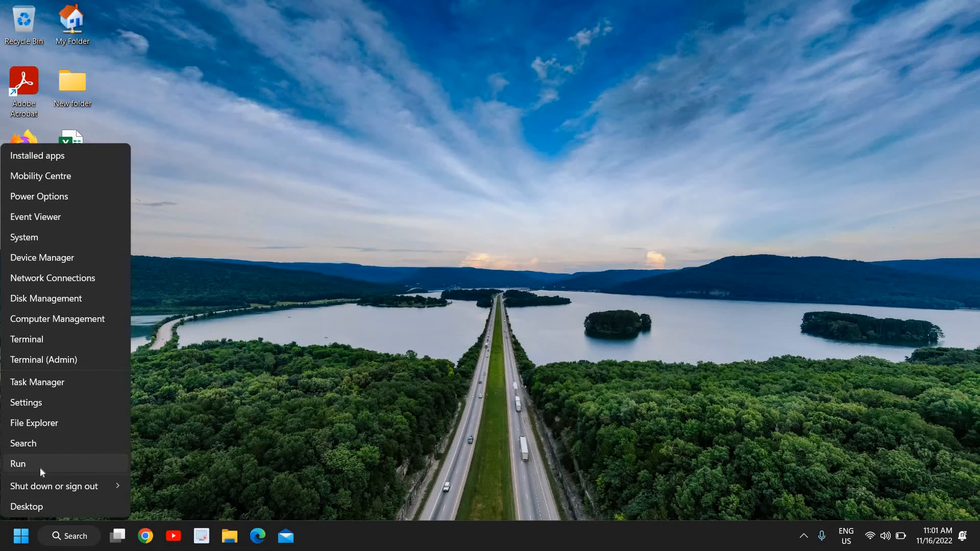
left_click(17, 463)
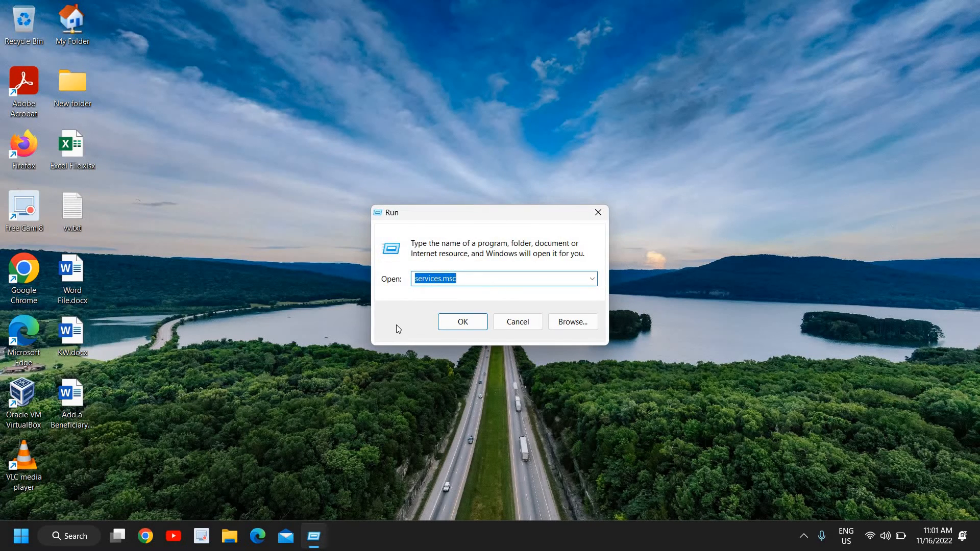
type("app")
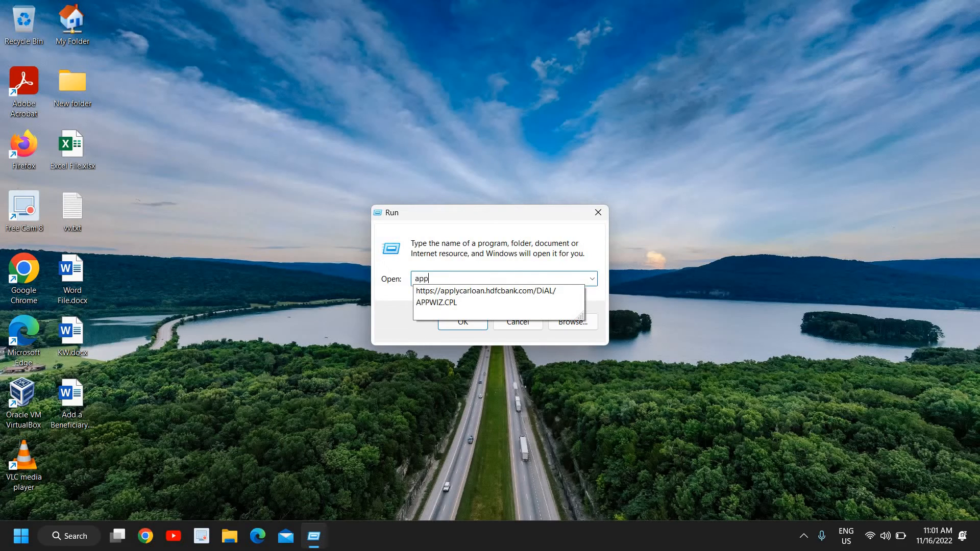
left_click(487, 290)
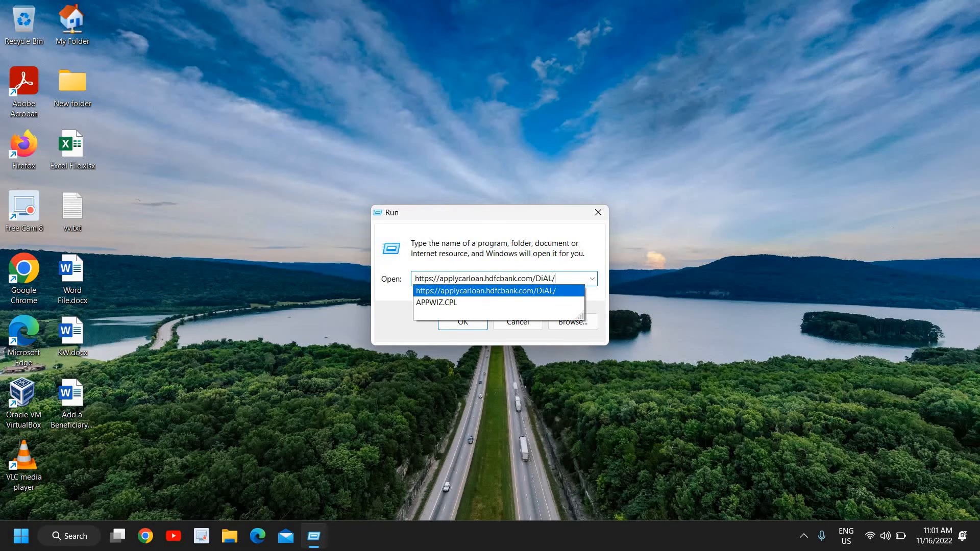
left_click(437, 302)
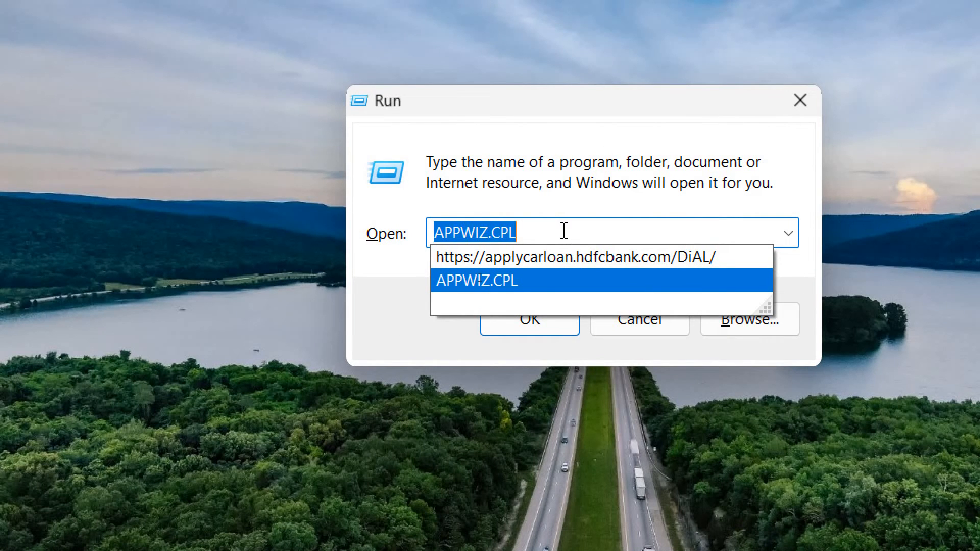
mouse_move(462, 318)
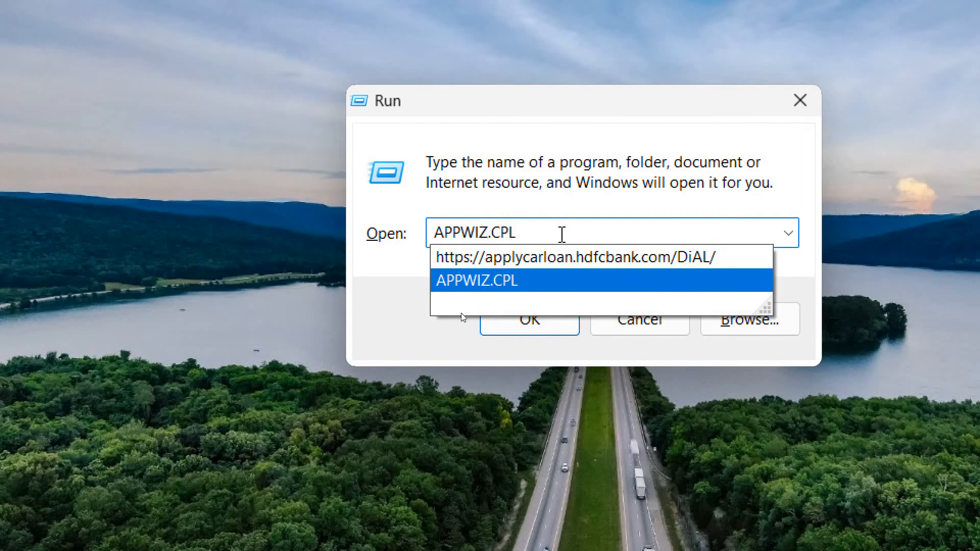
left_click(529, 319)
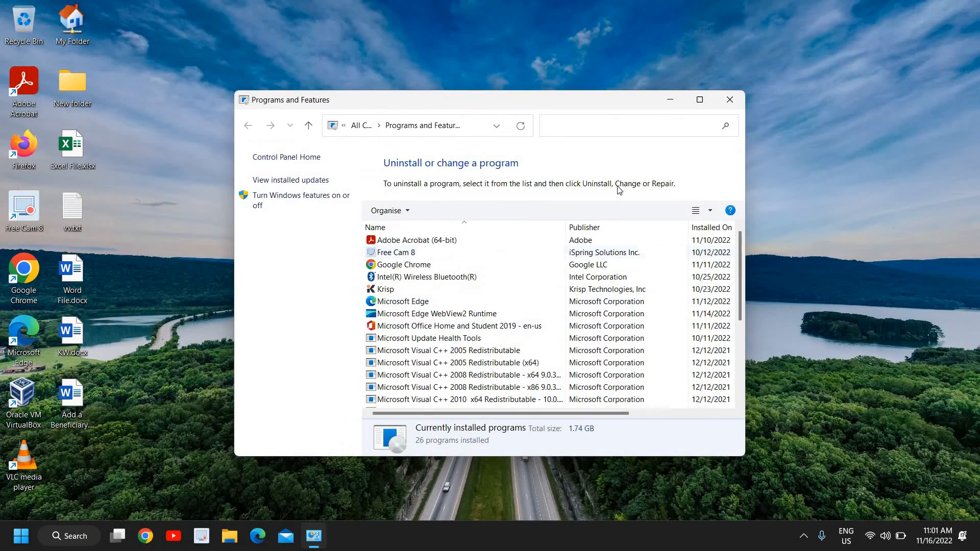
Maximize Programs and Features and select Microsoft Edge for its Change option.
left_click(699, 100)
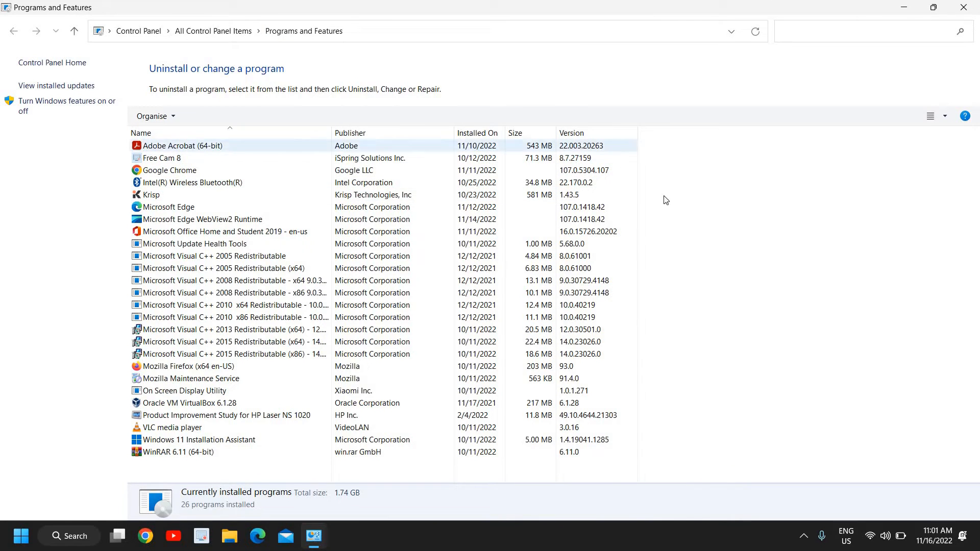
left_click(202, 219)
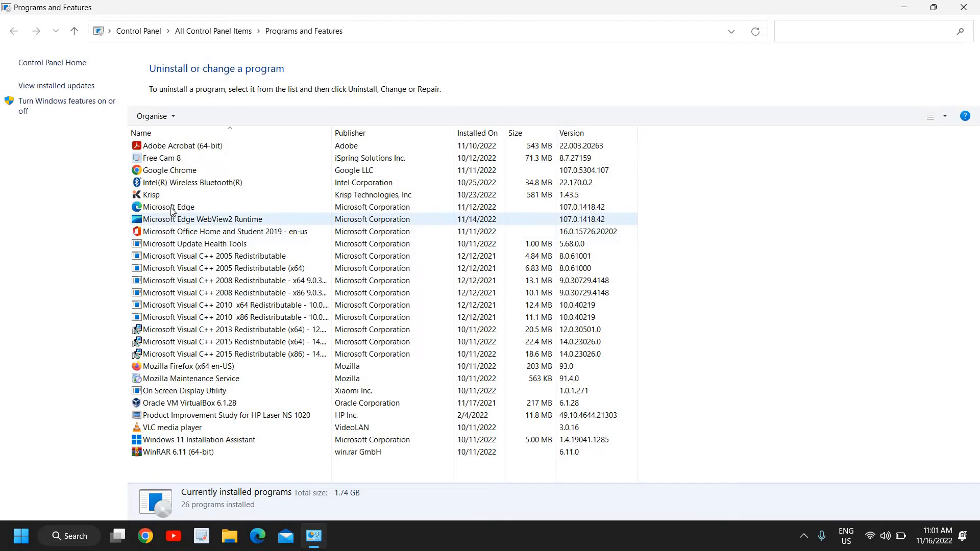
left_click(168, 207)
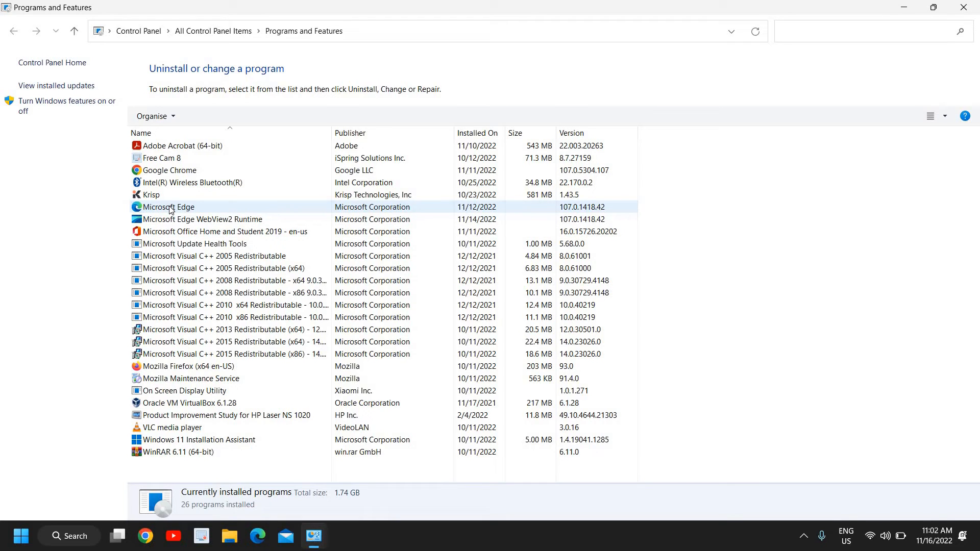
left_click(167, 207)
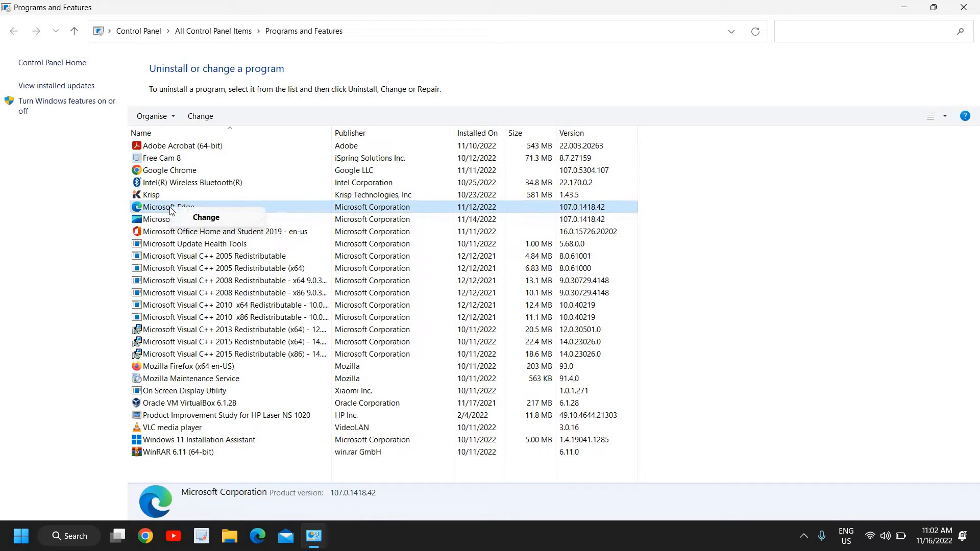
mouse_move(219, 219)
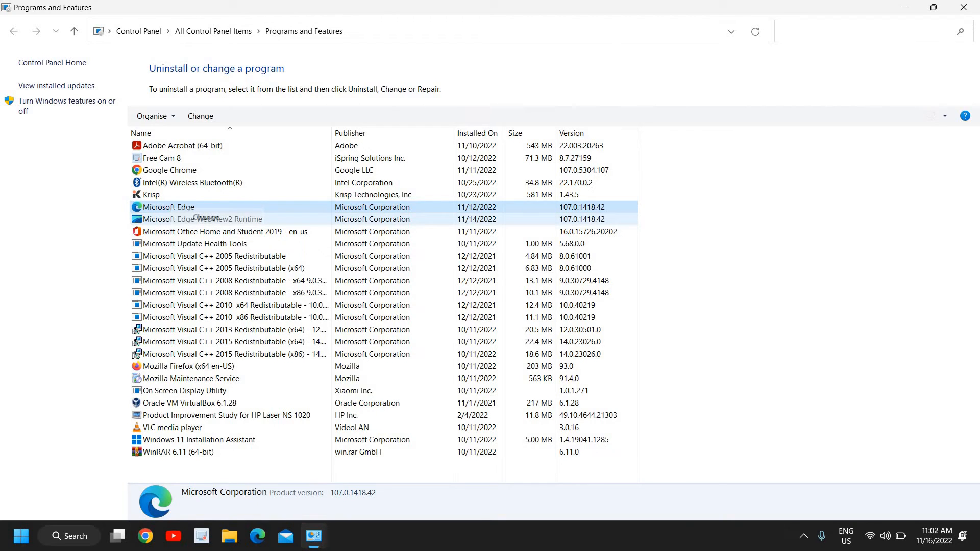
Choose Change for Microsoft Edge to bring up the Repair prompt.
left_click(200, 117)
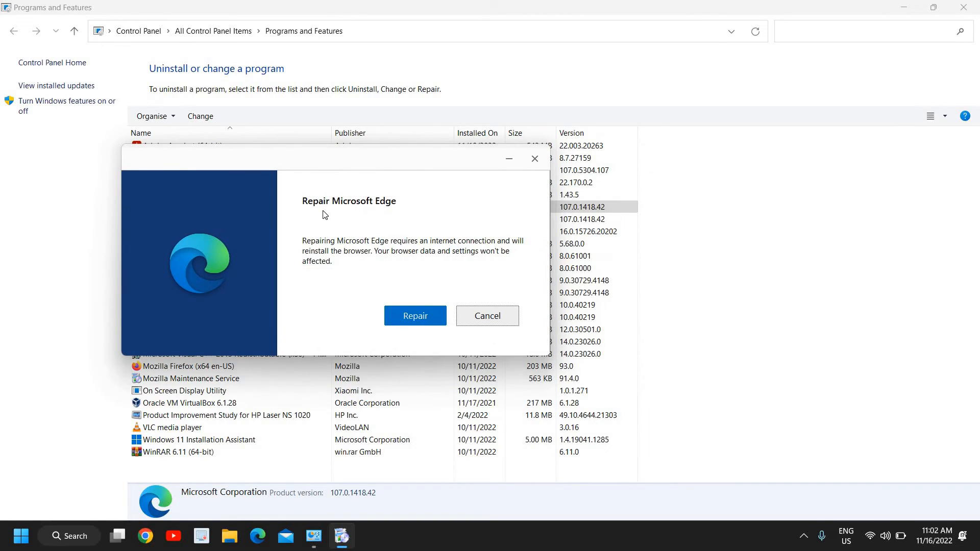
mouse_move(376, 214)
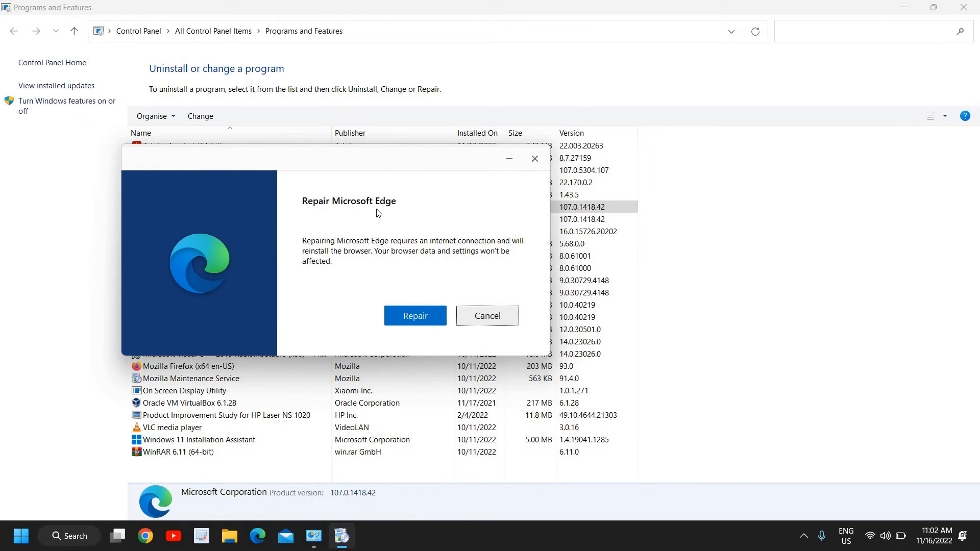
mouse_move(324, 250)
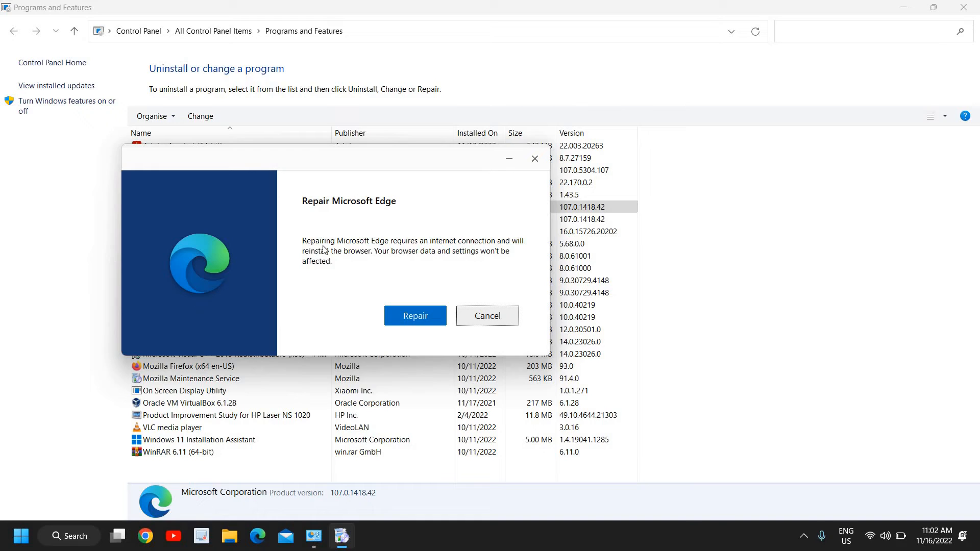
mouse_move(347, 250)
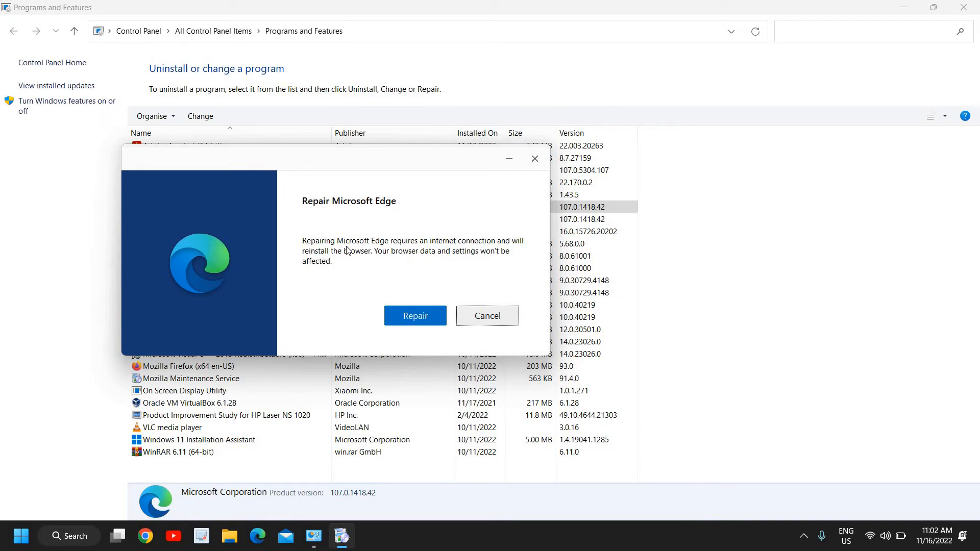
mouse_move(447, 250)
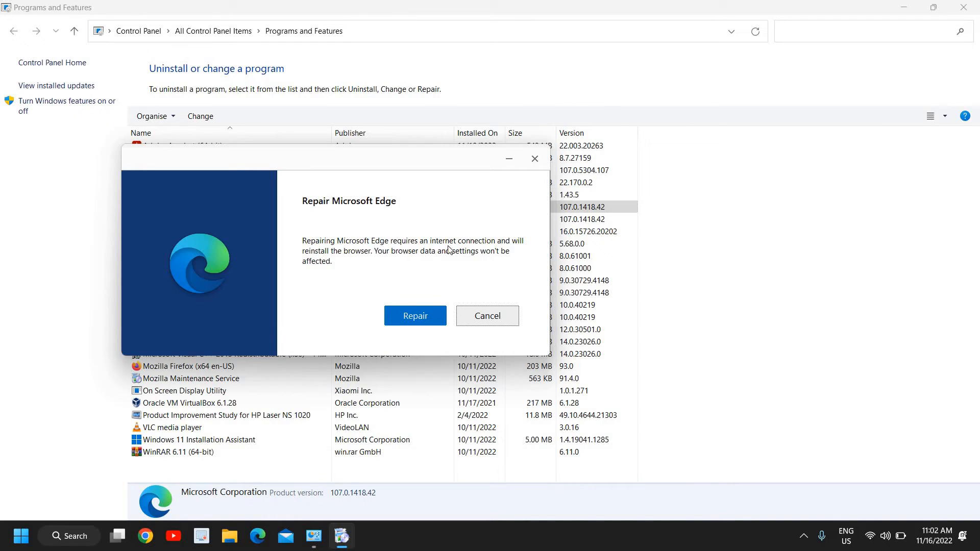
mouse_move(375, 255)
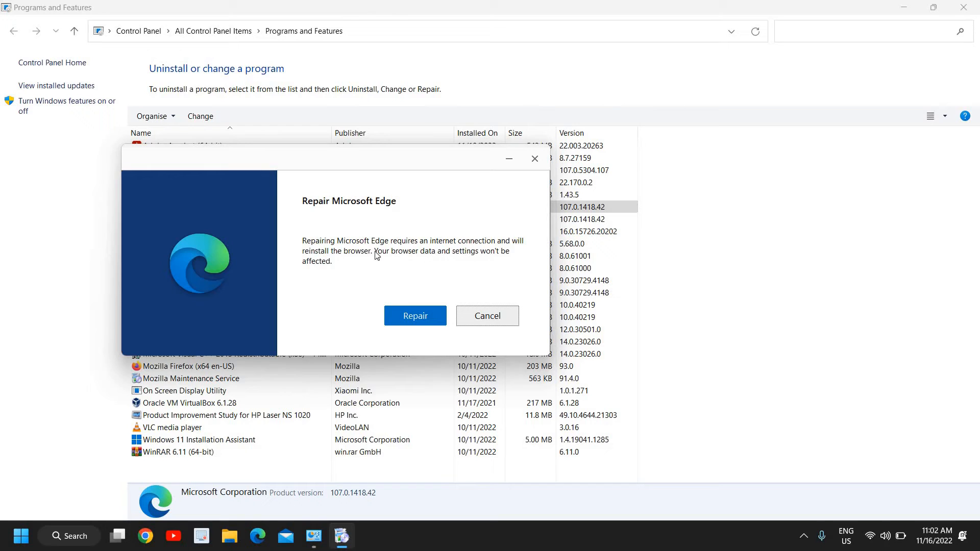
mouse_move(404, 259)
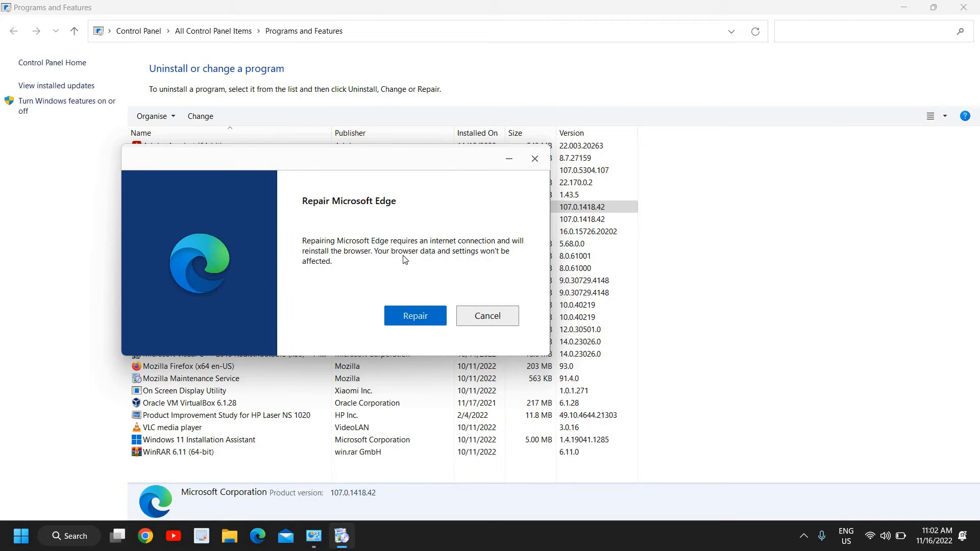
mouse_move(389, 260)
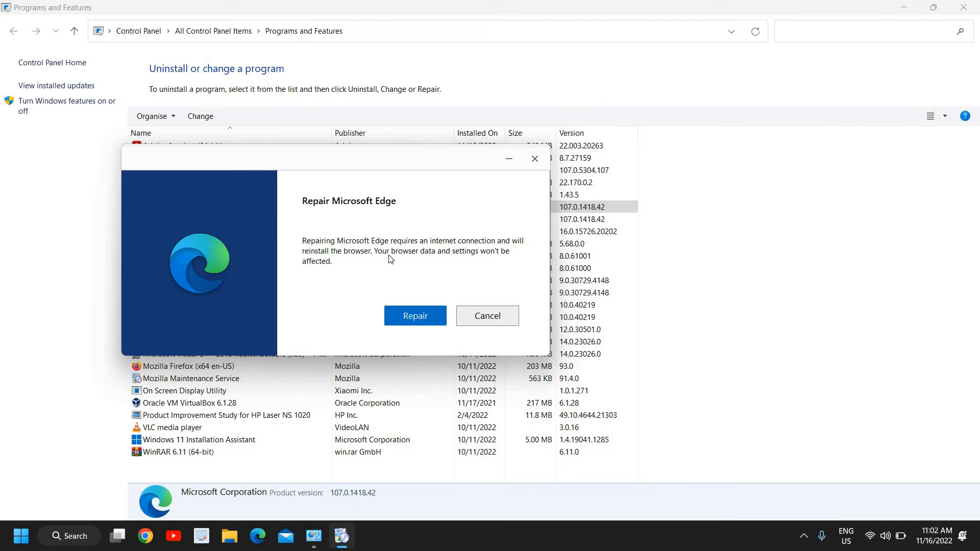
mouse_move(414, 316)
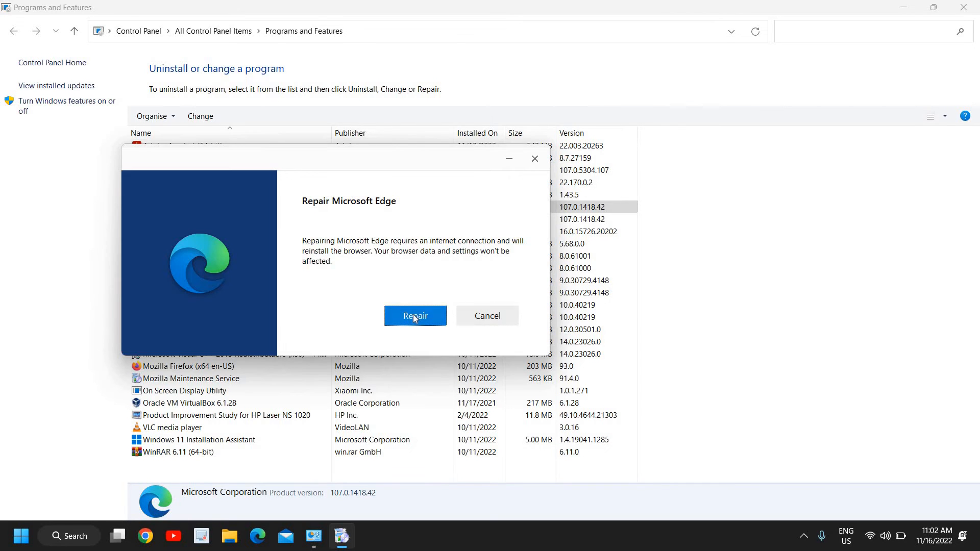
Repair Microsoft Edge, wait for reinstallation, then close Programs and Features.
left_click(415, 315)
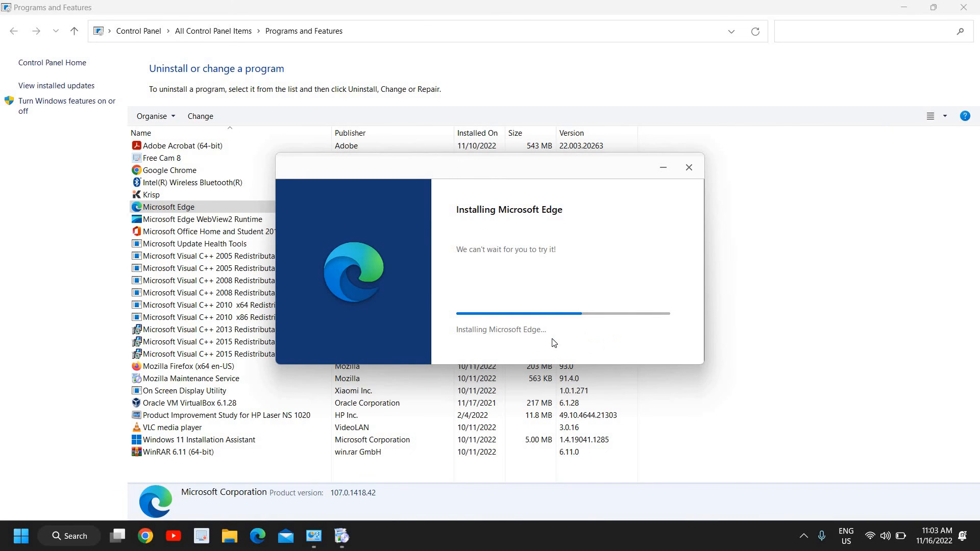
left_click(688, 167)
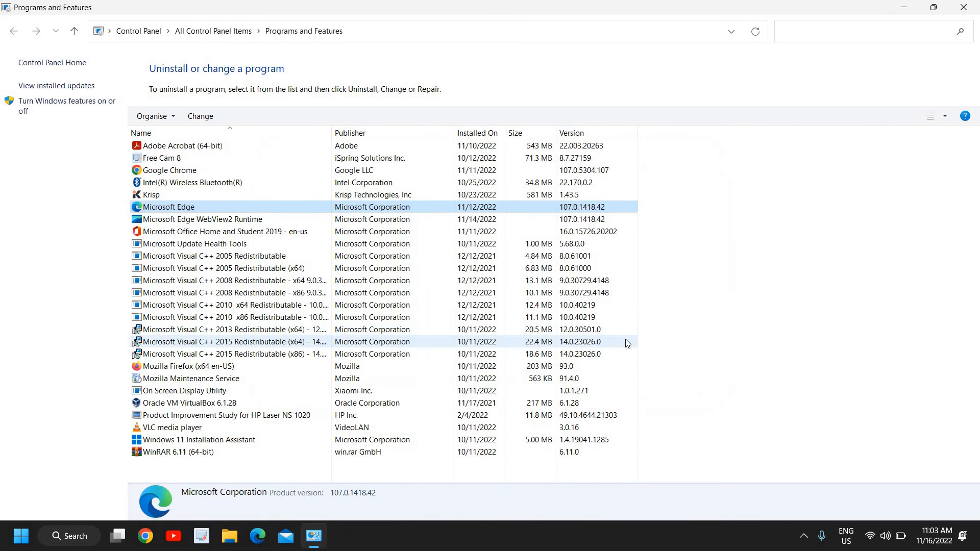
mouse_move(965, 6)
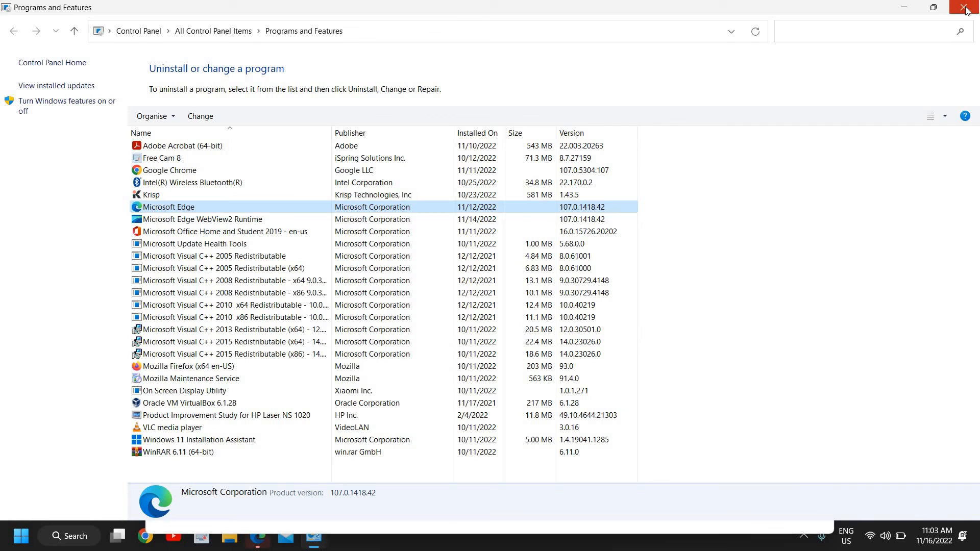
left_click(968, 8)
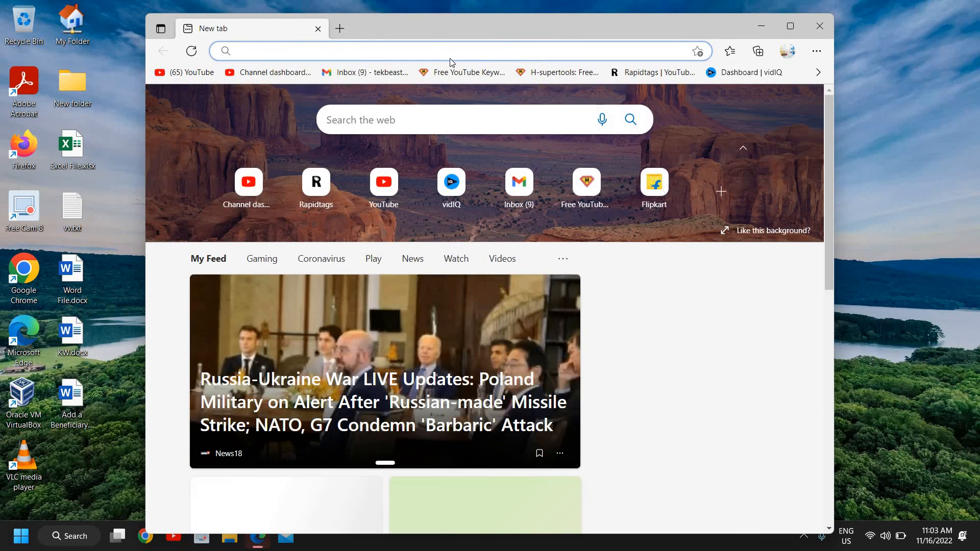
Load google.com in the address bar, then close Edge.
left_click(789, 25)
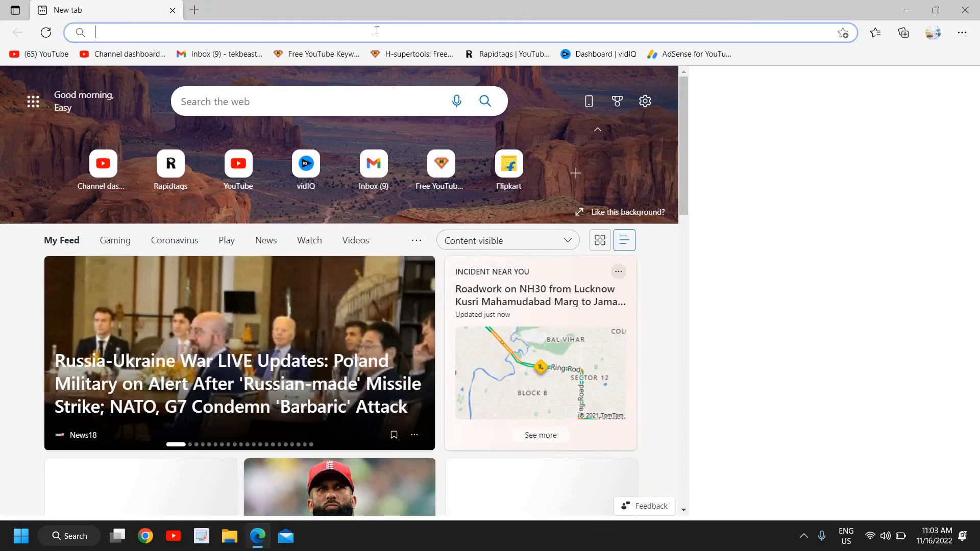
type("google.com")
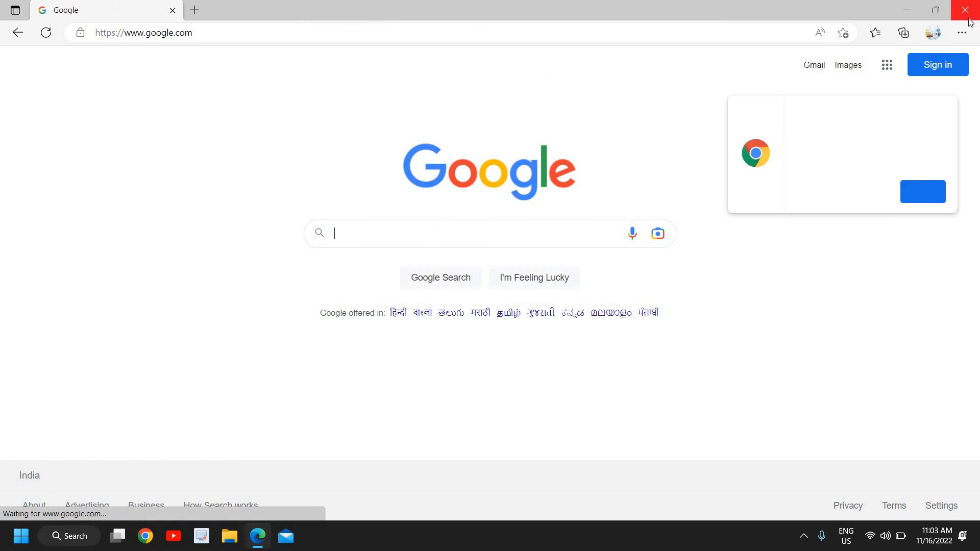
left_click(968, 10)
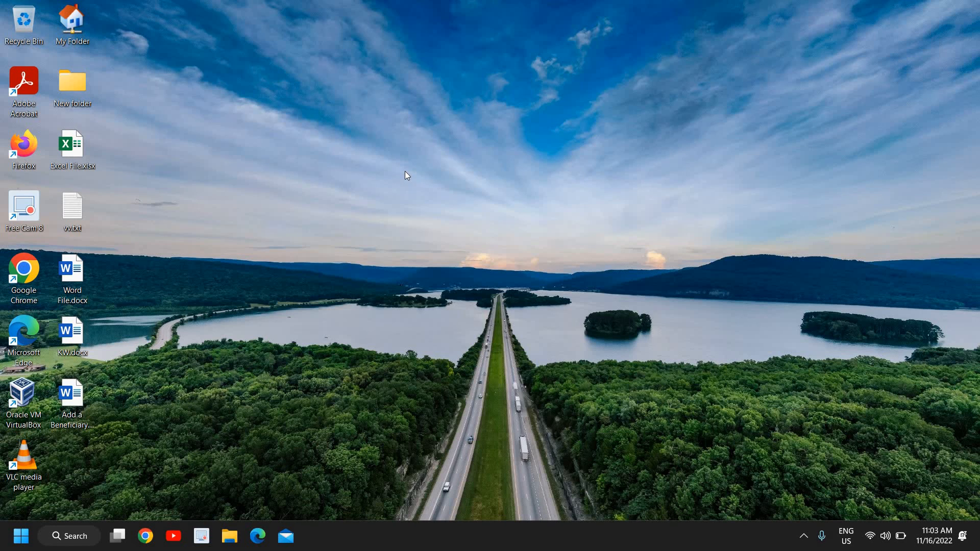
mouse_move(451, 315)
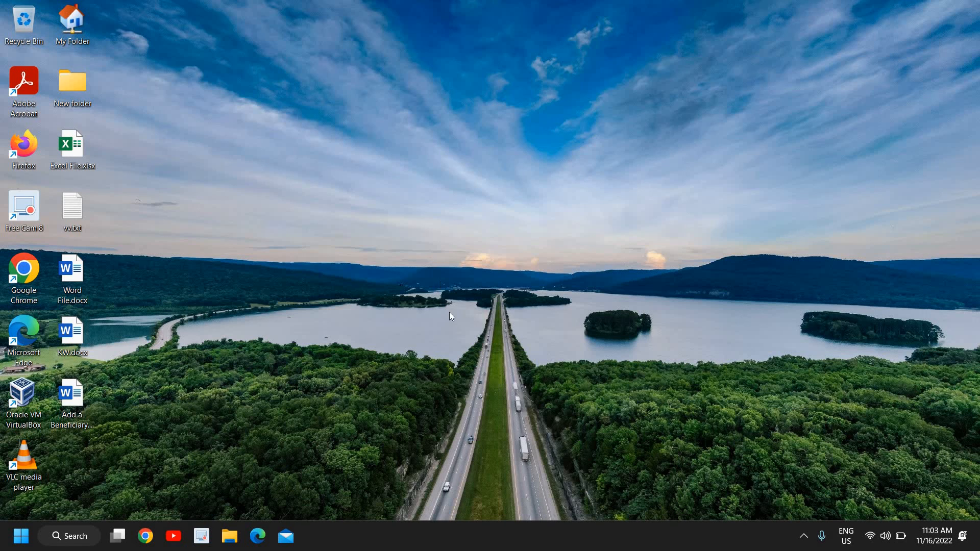